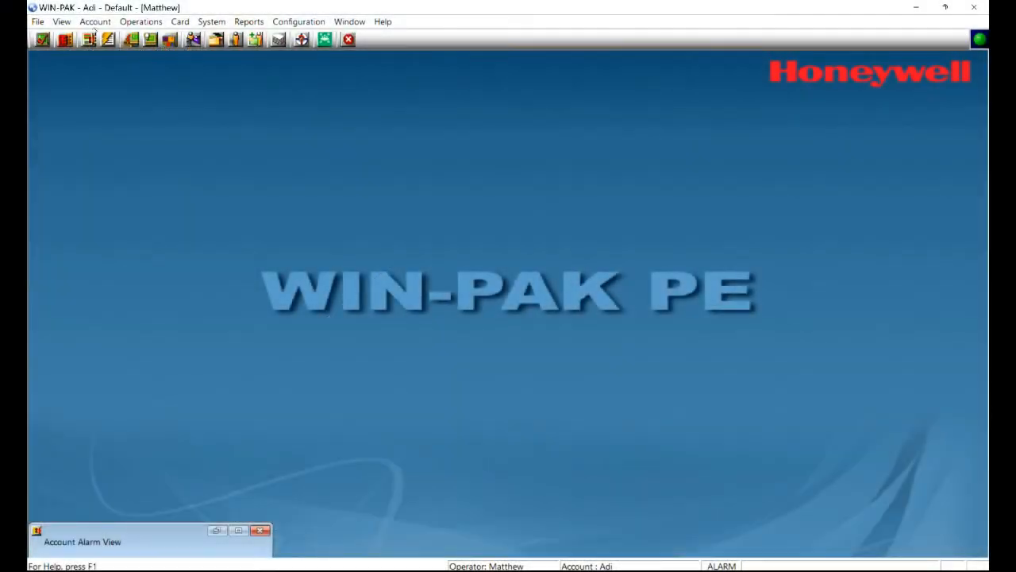
Step: Show the Control Map with the site's panels and the Door panel's IP 192.168.1.150 status items expanded
{"action": "left_click", "coordinate": [140, 22]}
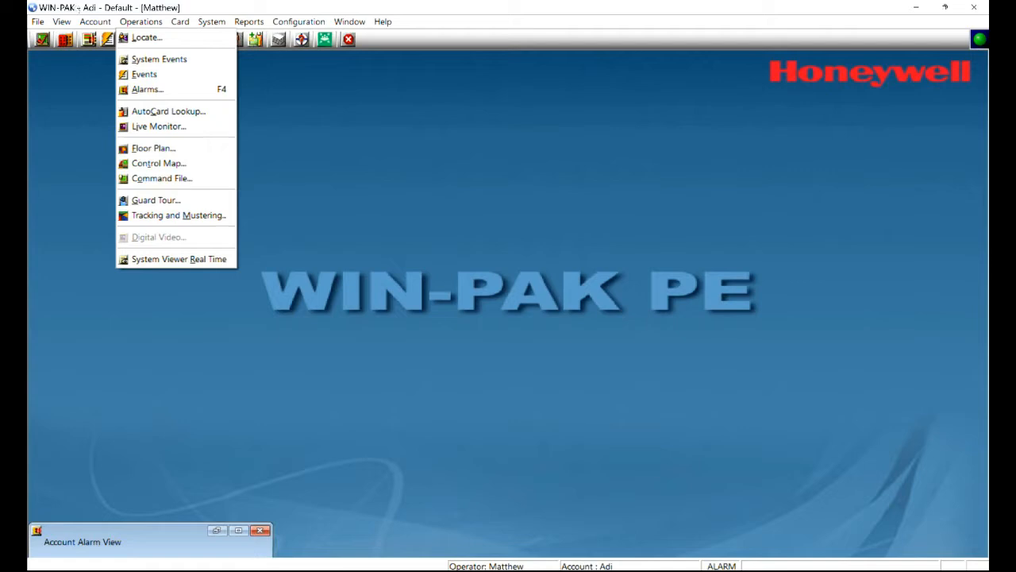
{"action": "mouse_move", "coordinate": [159, 162]}
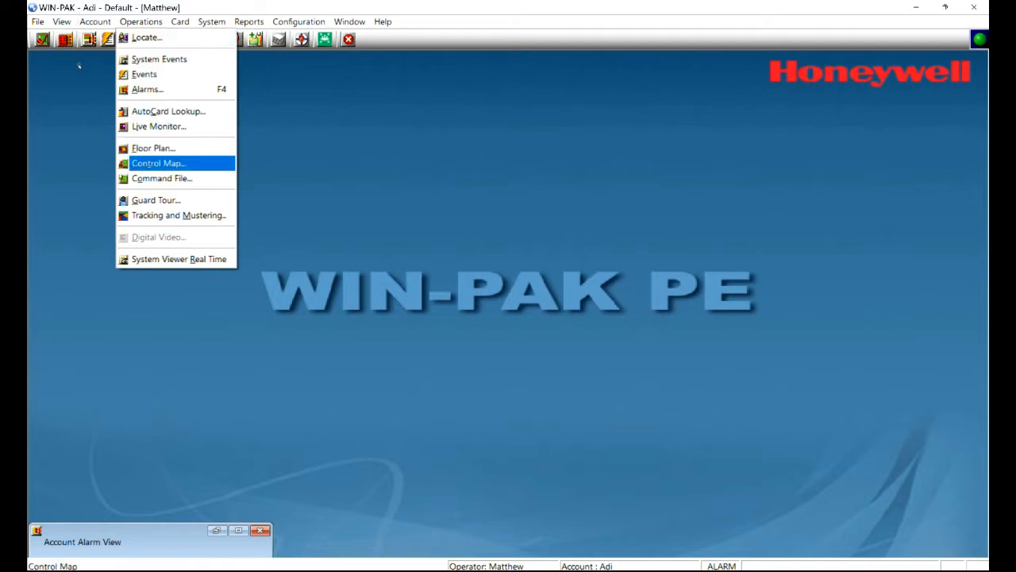
{"action": "left_click", "coordinate": [159, 162]}
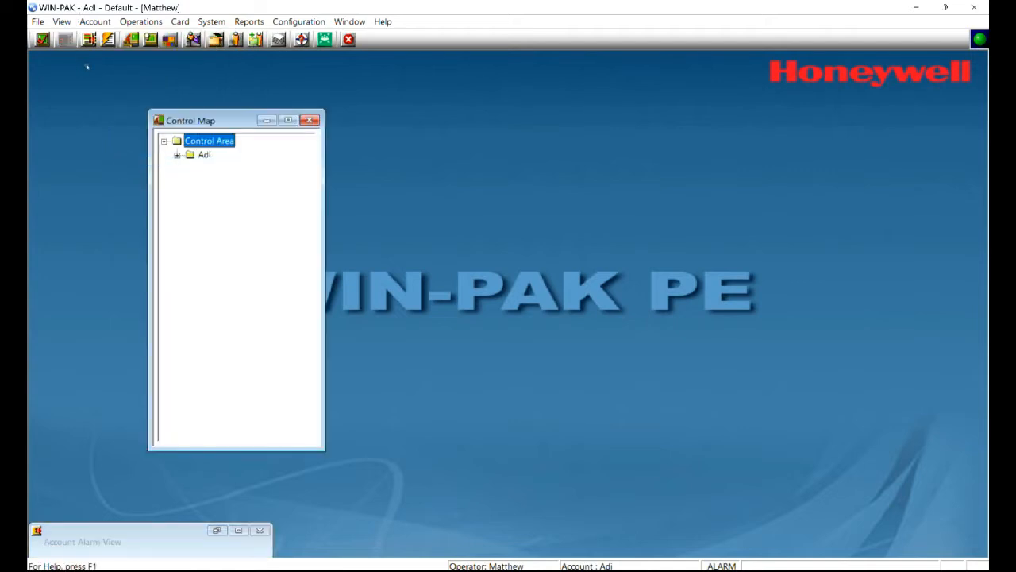
{"action": "left_click", "coordinate": [178, 154]}
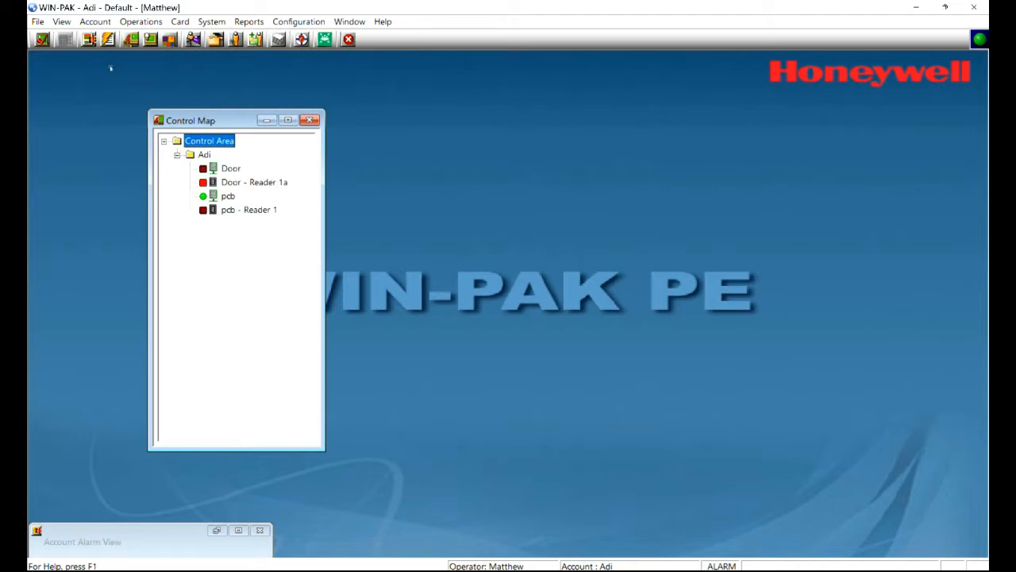
{"action": "left_click", "coordinate": [232, 168]}
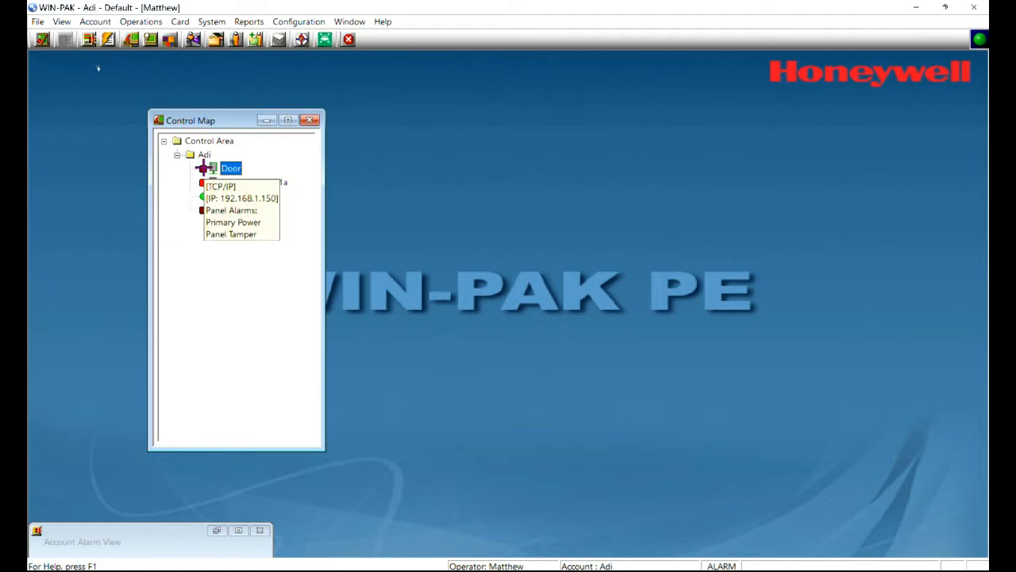
Step: Start a firmware download to the Door panel from its Control Map command list
{"action": "right_click", "coordinate": [230, 168]}
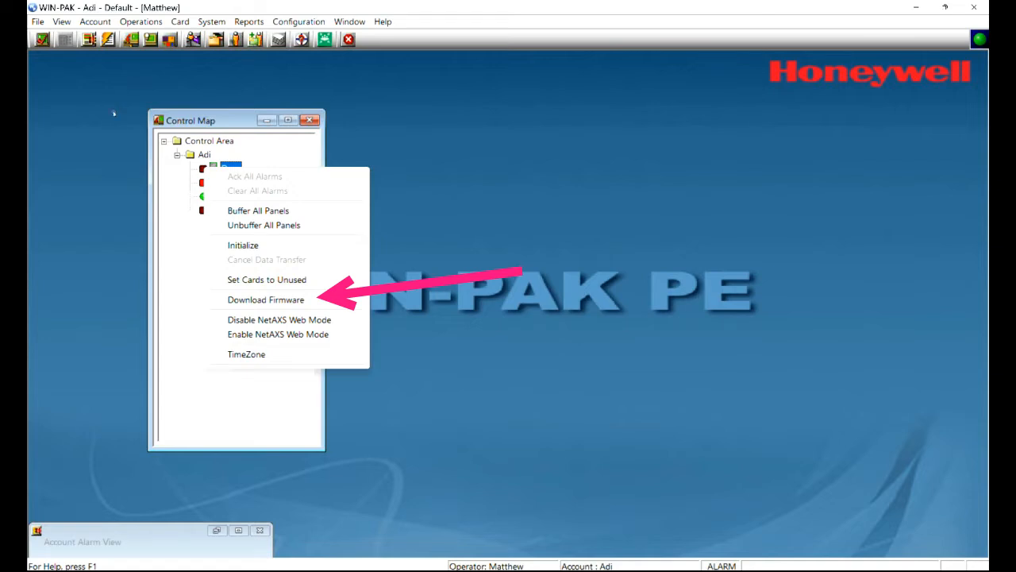
{"action": "left_click", "coordinate": [265, 299]}
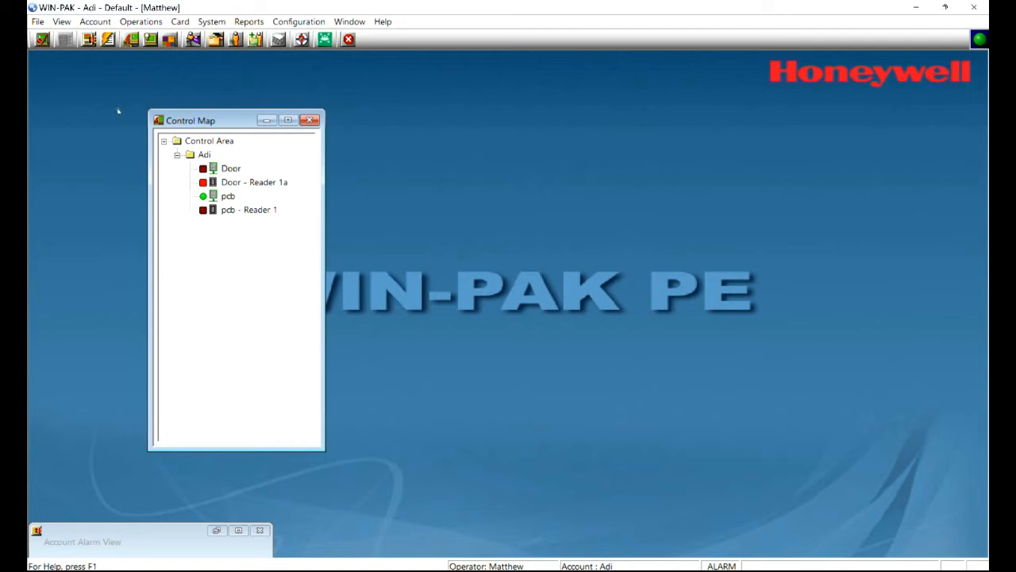
{"action": "mouse_move", "coordinate": [98, 73]}
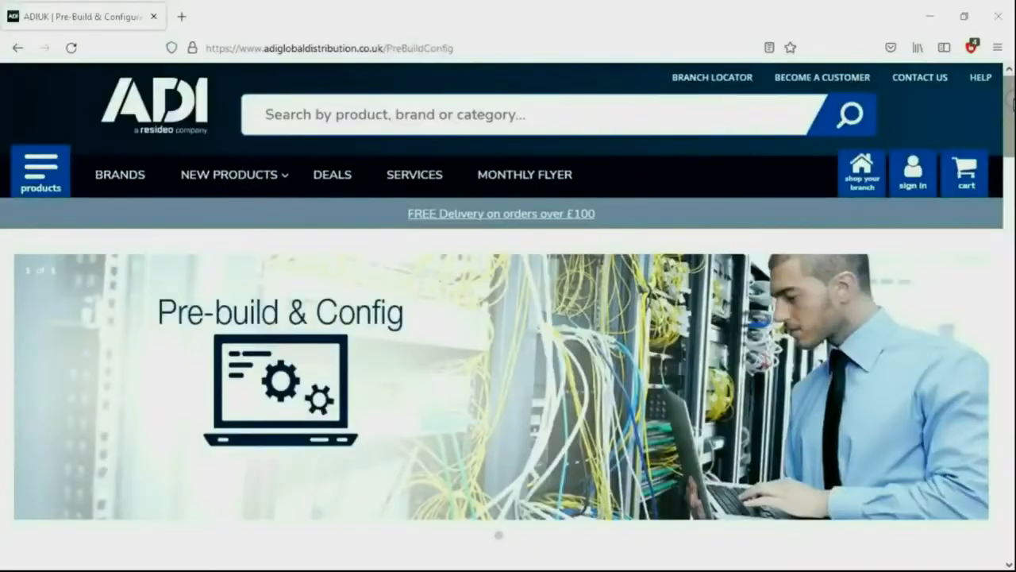
Step: Scroll the ADI Pre-build & Config page down through the tiered services table to the contact details
{"action": "scroll", "scroll_direction": "down", "scroll_amount": 3}
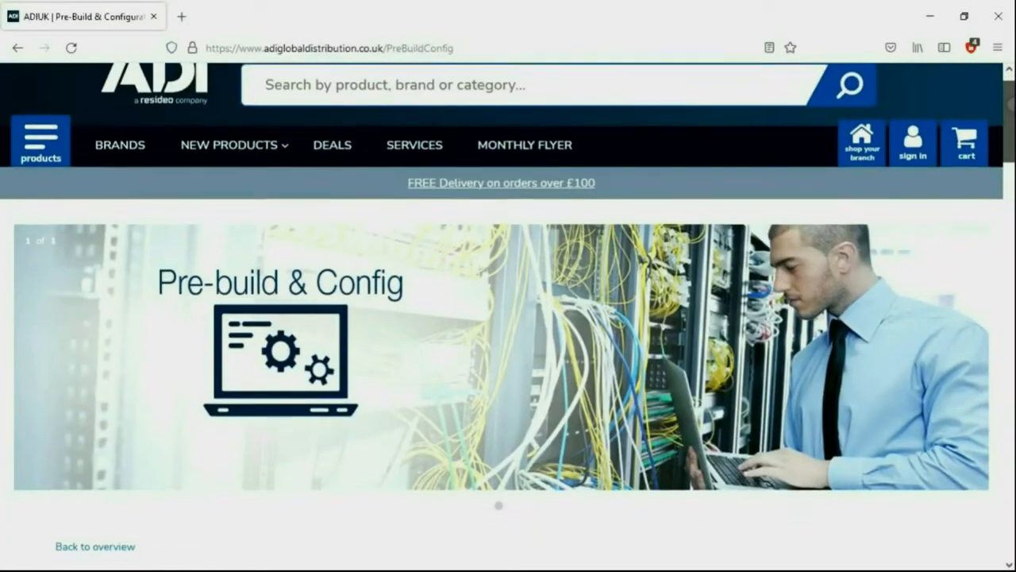
{"action": "scroll", "scroll_direction": "down", "scroll_amount": 3}
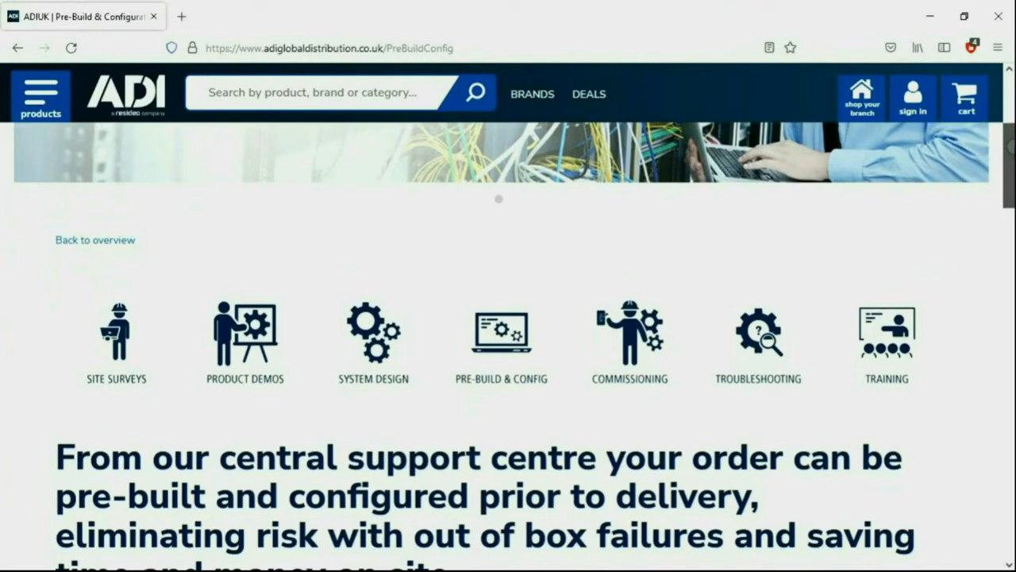
{"action": "scroll", "scroll_direction": "down", "scroll_amount": 3}
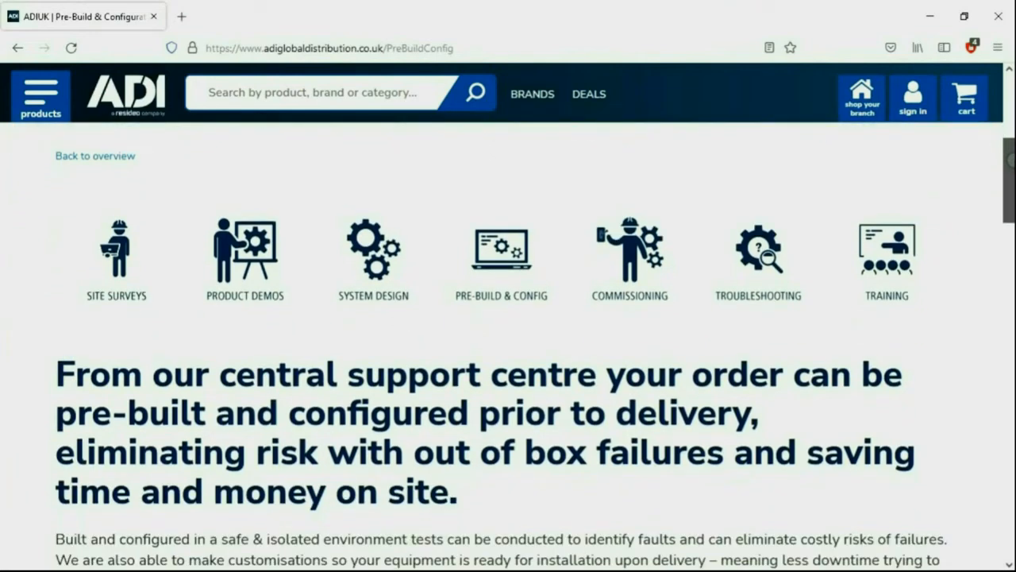
{"action": "scroll", "scroll_direction": "down", "scroll_amount": 3}
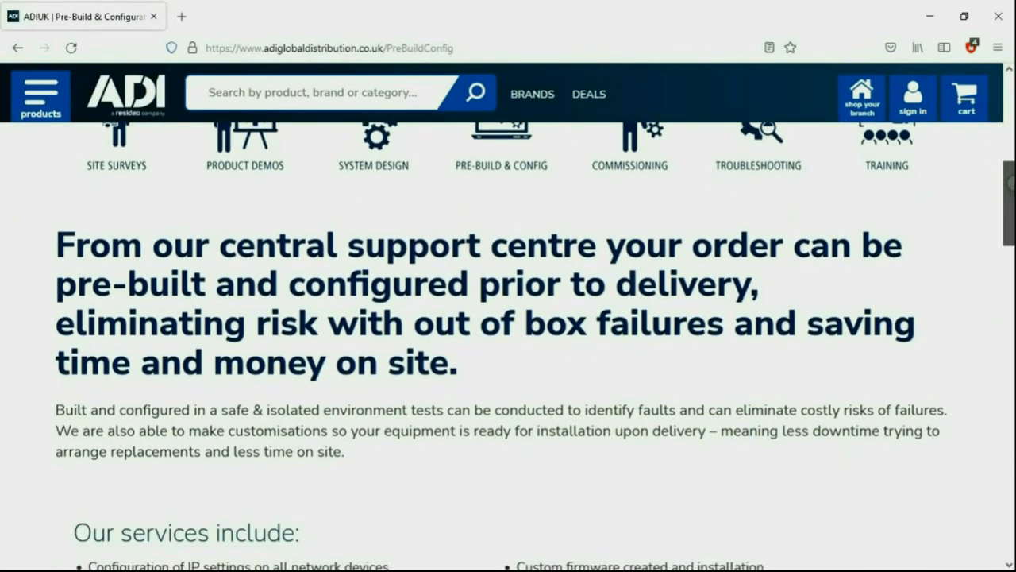
{"action": "scroll", "scroll_direction": "down", "scroll_amount": 3}
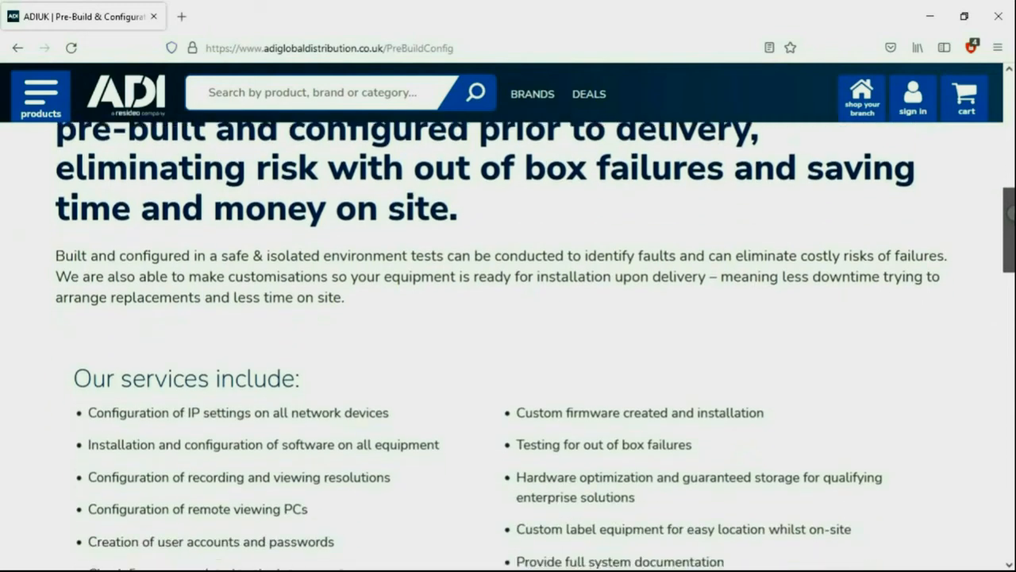
{"action": "scroll", "scroll_direction": "down", "scroll_amount": 3}
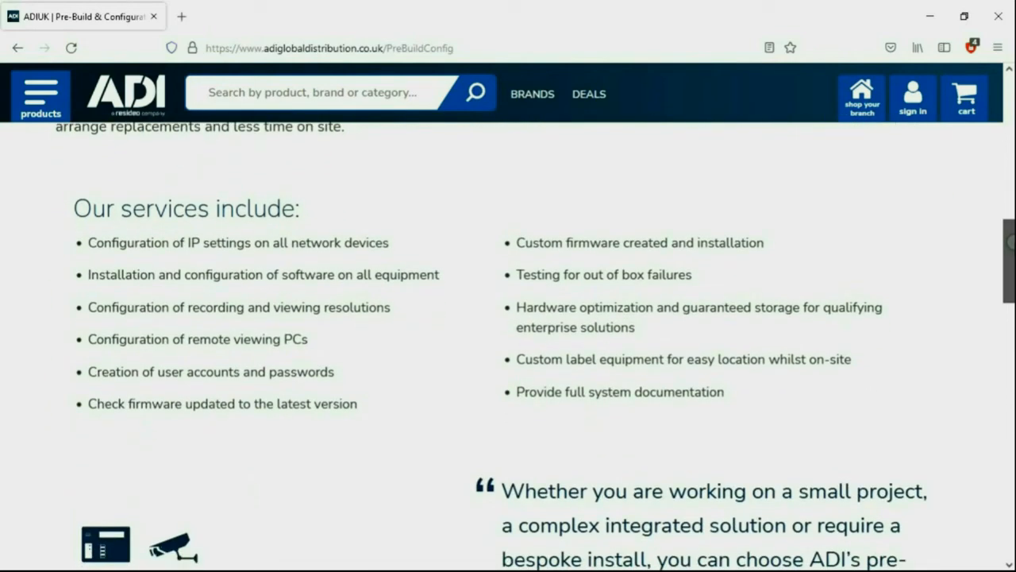
{"action": "scroll", "scroll_direction": "down", "scroll_amount": 3}
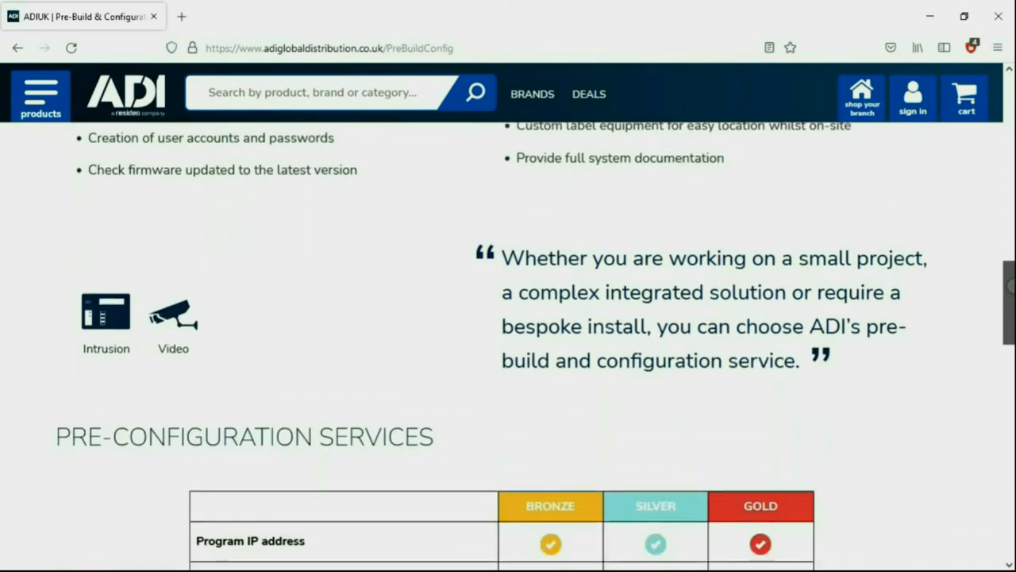
{"action": "scroll", "scroll_direction": "down", "scroll_amount": 3}
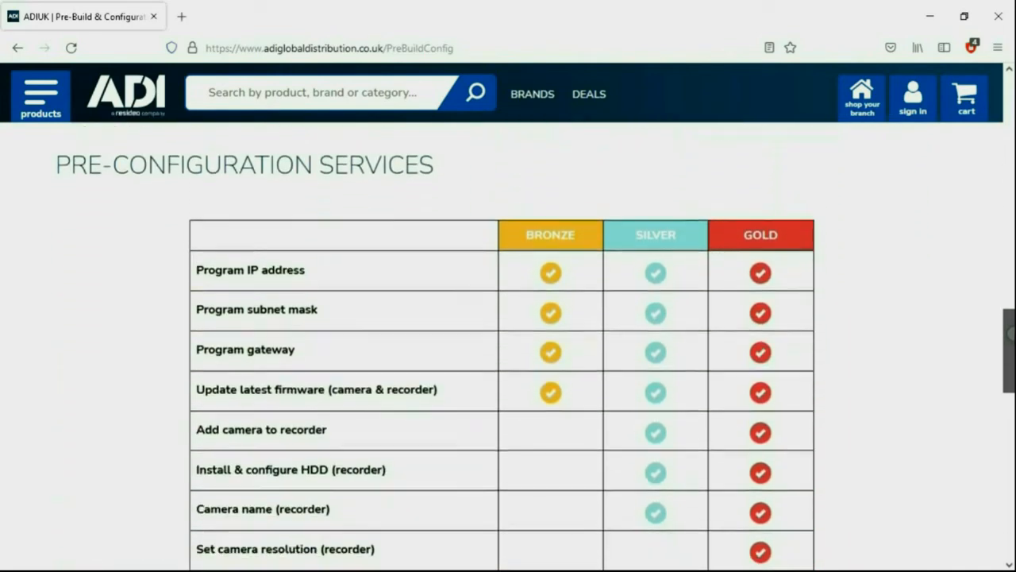
{"action": "scroll", "scroll_direction": "down", "scroll_amount": 3}
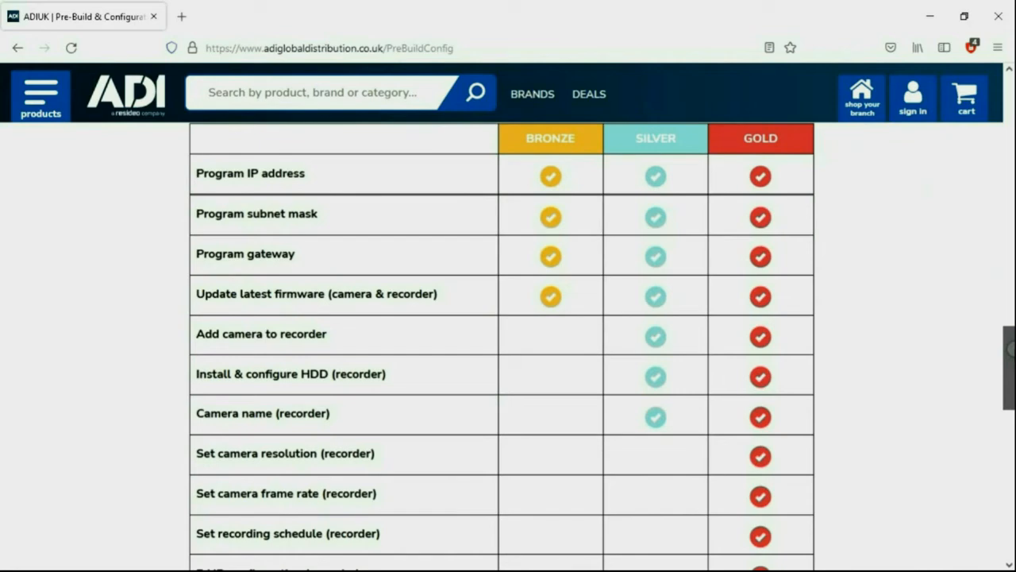
{"action": "scroll", "scroll_direction": "down", "scroll_amount": 3}
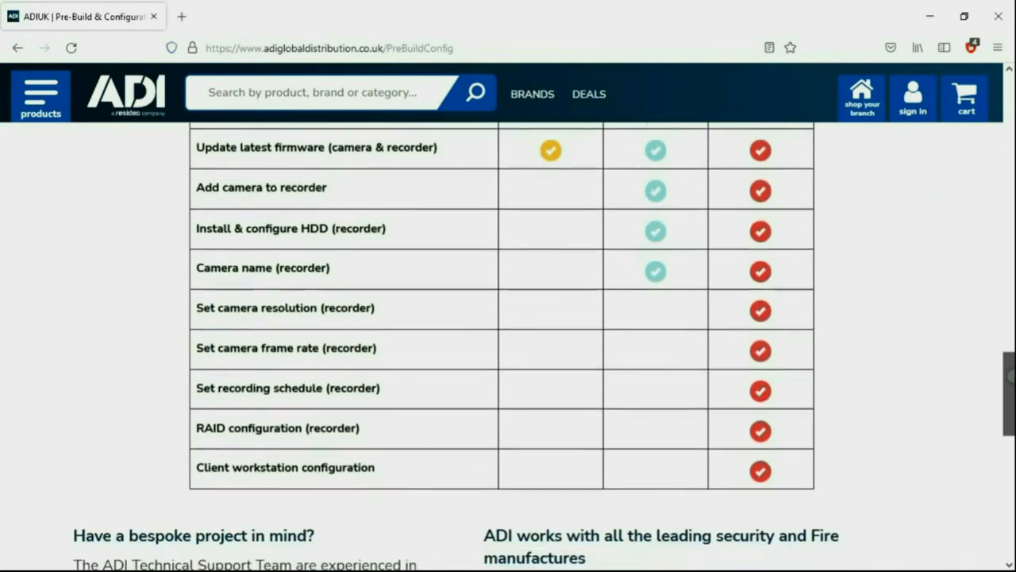
{"action": "scroll", "scroll_direction": "down", "scroll_amount": 3}
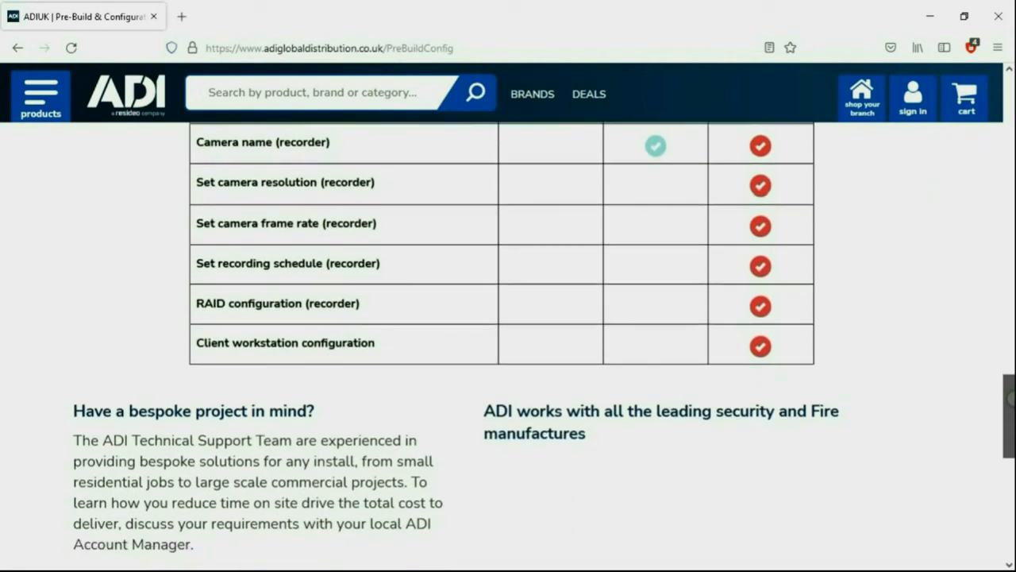
{"action": "scroll", "scroll_direction": "down", "scroll_amount": 3}
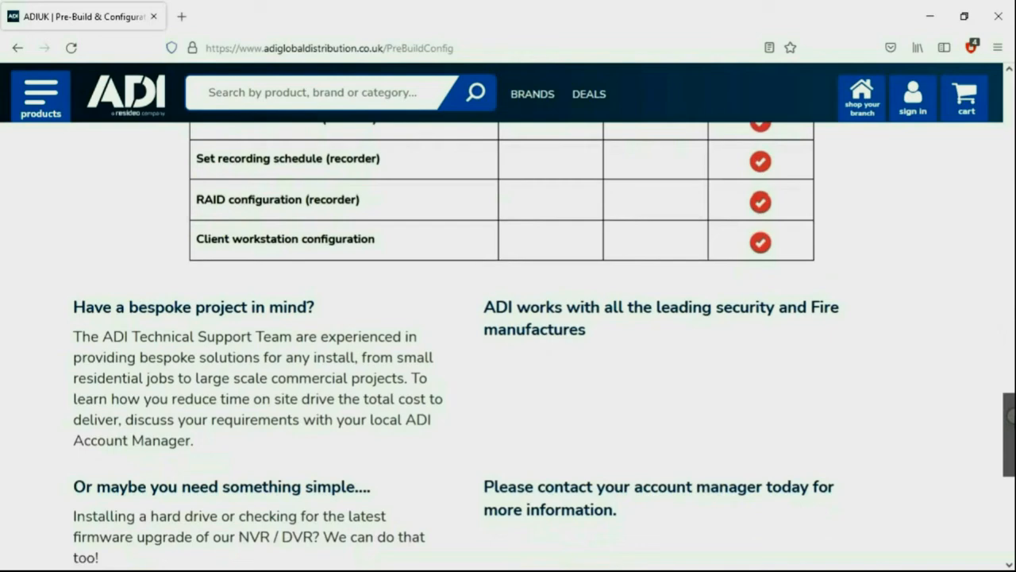
{"action": "scroll", "scroll_direction": "down", "scroll_amount": 3}
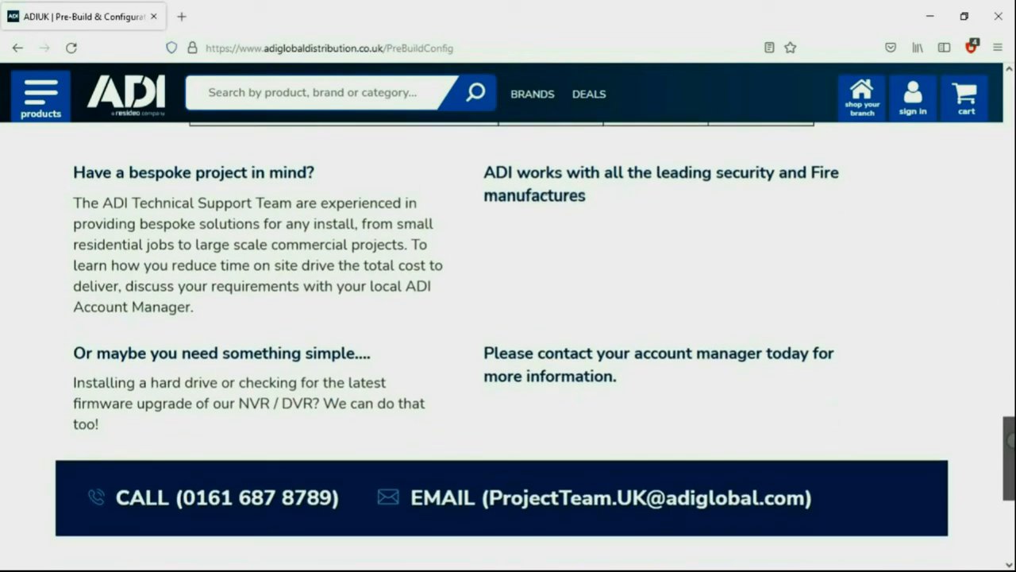
{"action": "scroll", "scroll_direction": "down", "scroll_amount": 3}
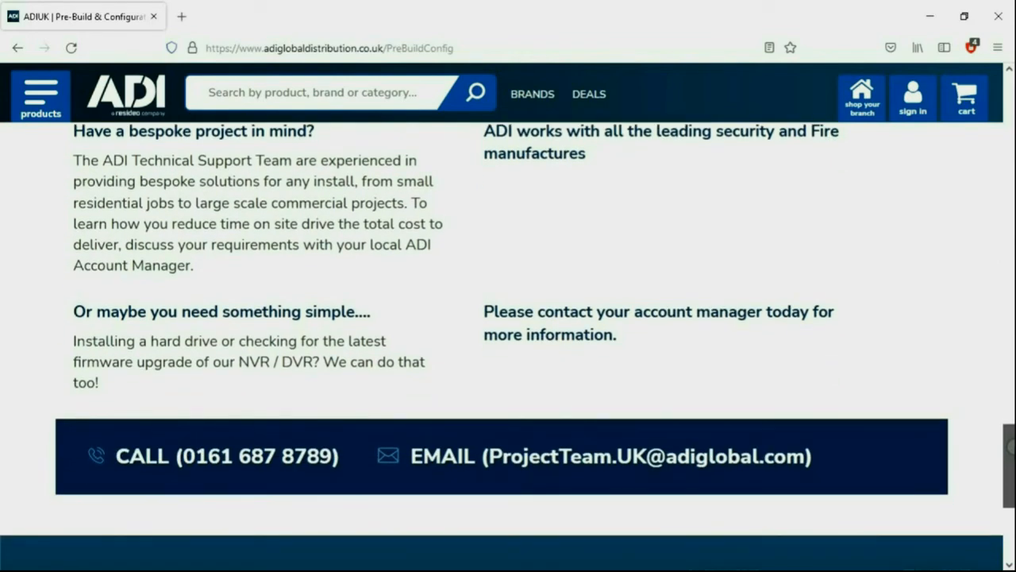